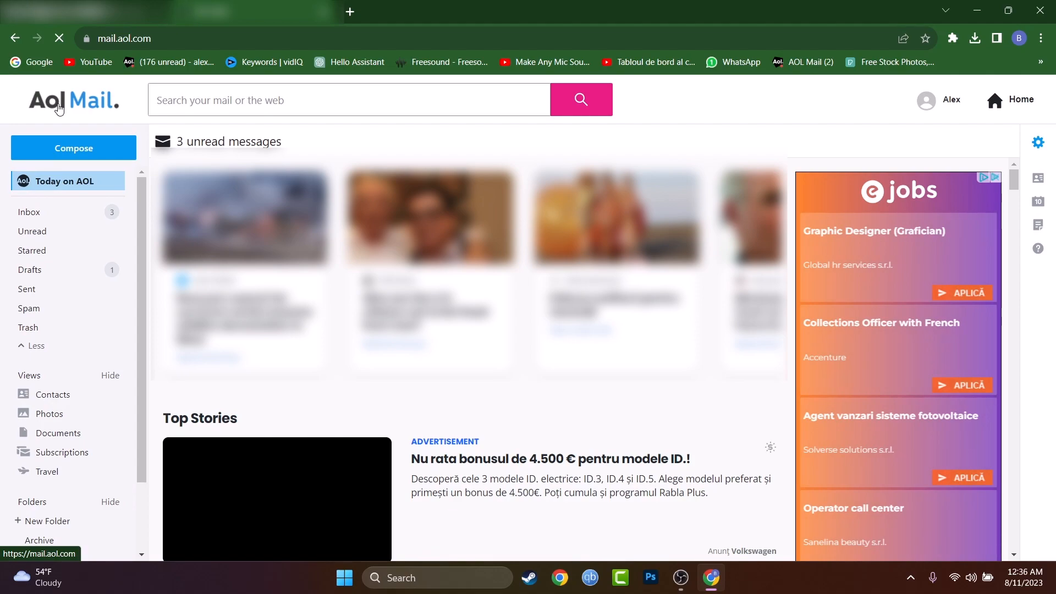
Go from the inbox to Contacts and show the empty Lists tab.
{"action": "left_click", "coordinate": [29, 211]}
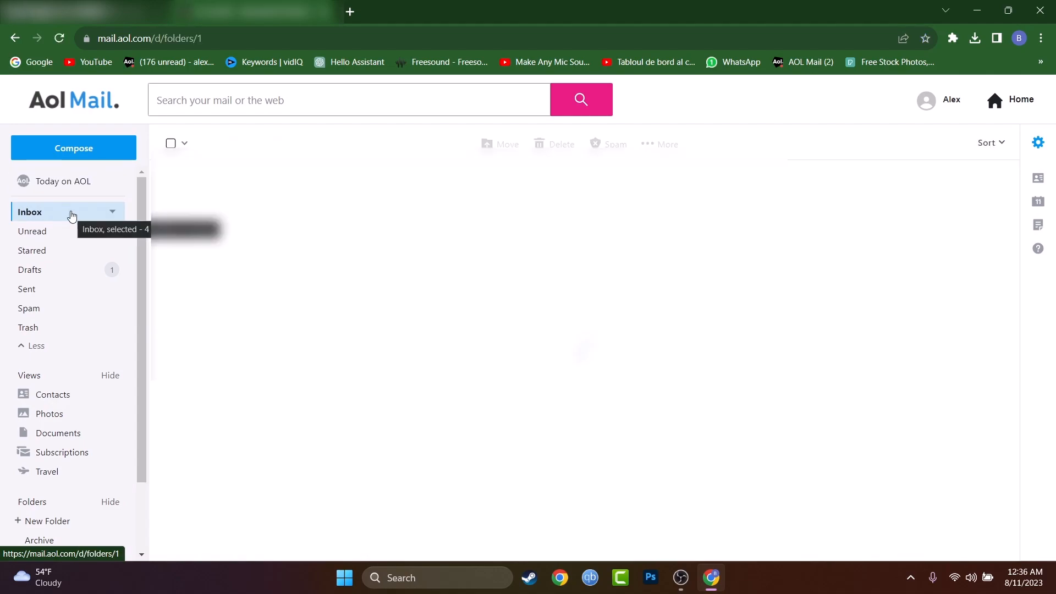
{"action": "left_click", "coordinate": [29, 211]}
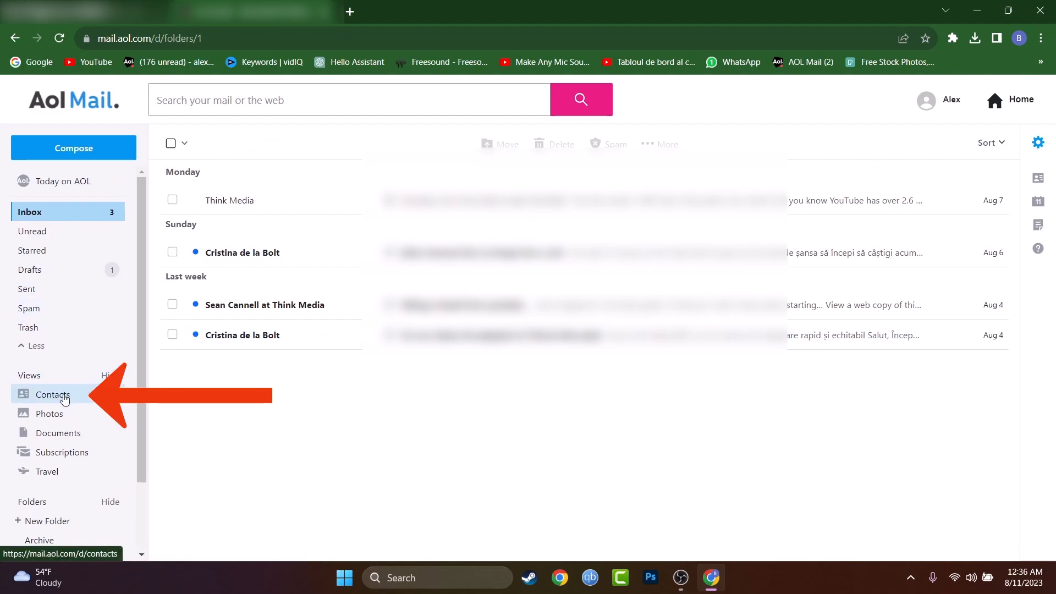
{"action": "left_click", "coordinate": [53, 394]}
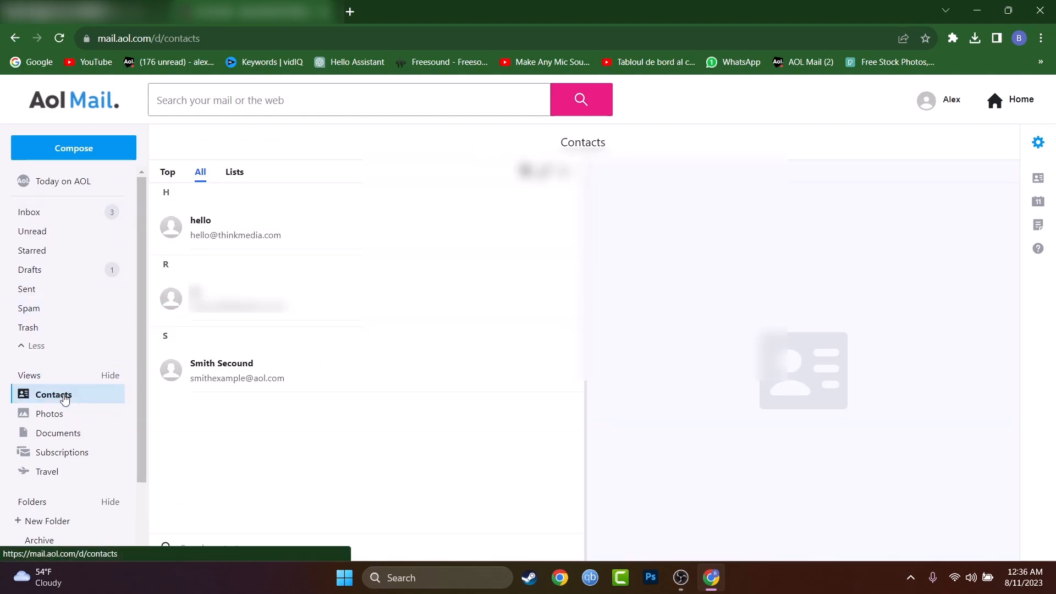
{"action": "left_click", "coordinate": [234, 171]}
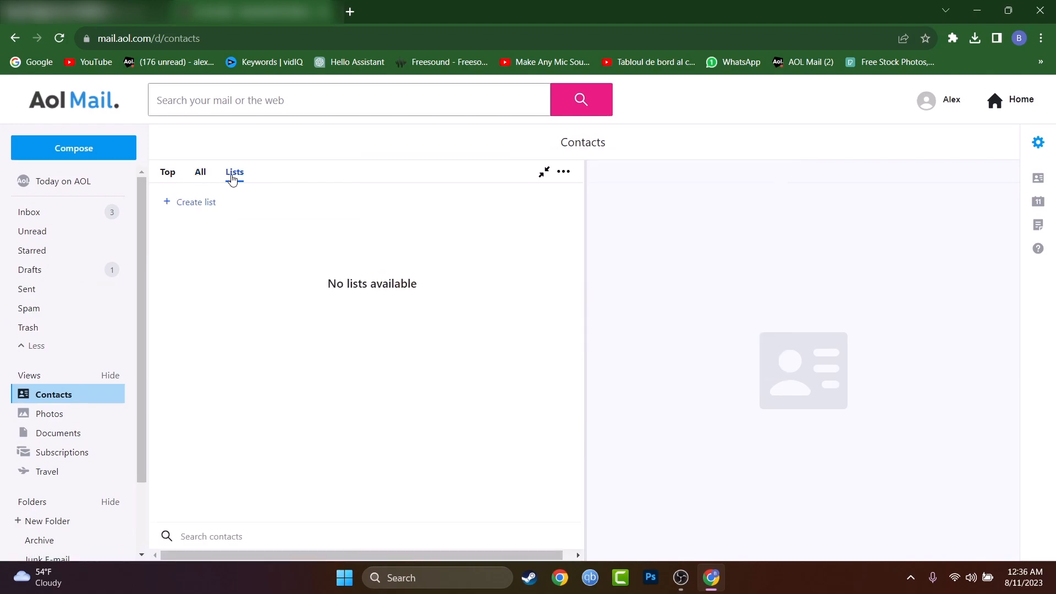
Draft a new distribution list named 'Class' with AOL addresses.
{"action": "left_click", "coordinate": [195, 202]}
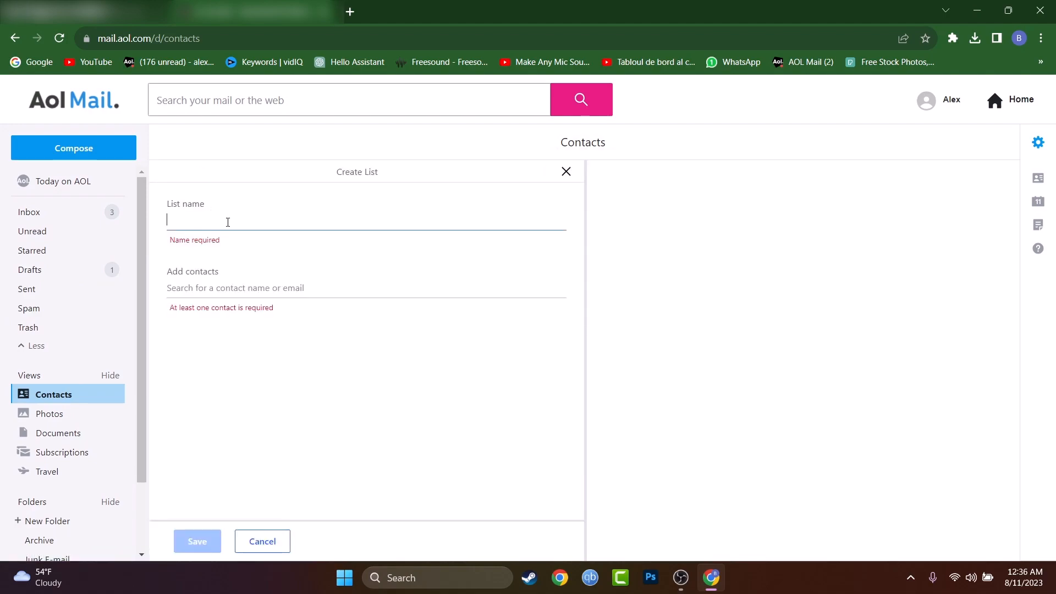
{"action": "type", "text": "Class"}
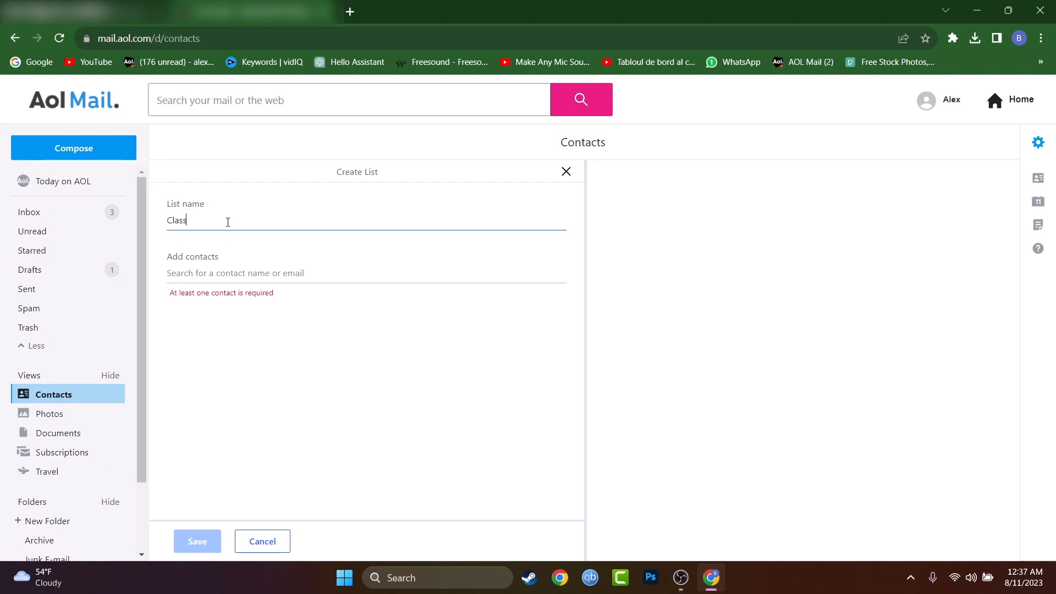
{"action": "mouse_move", "coordinate": [213, 236]}
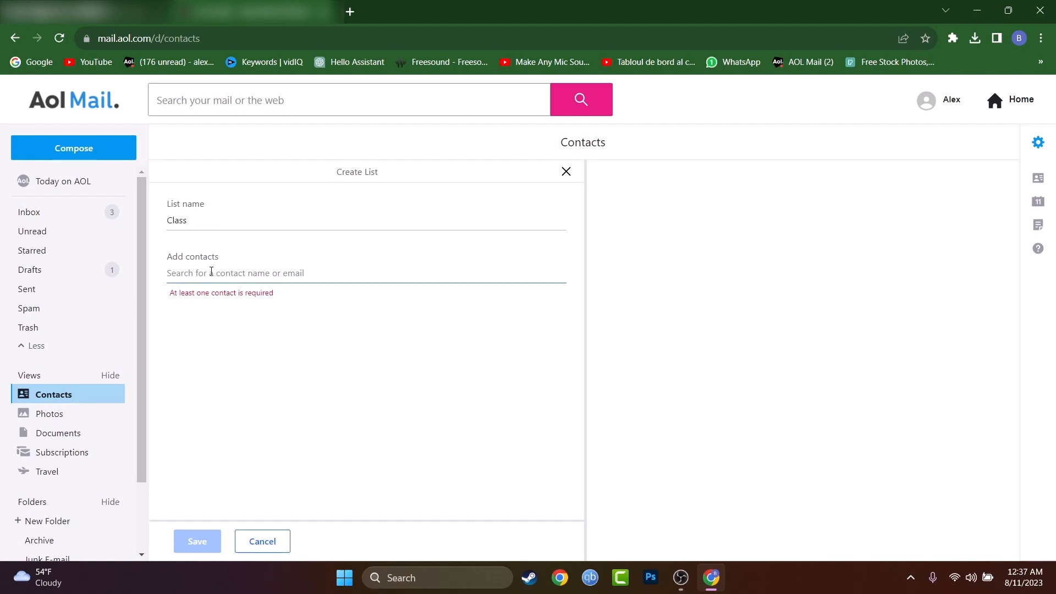
{"action": "type", "text": "person1"}
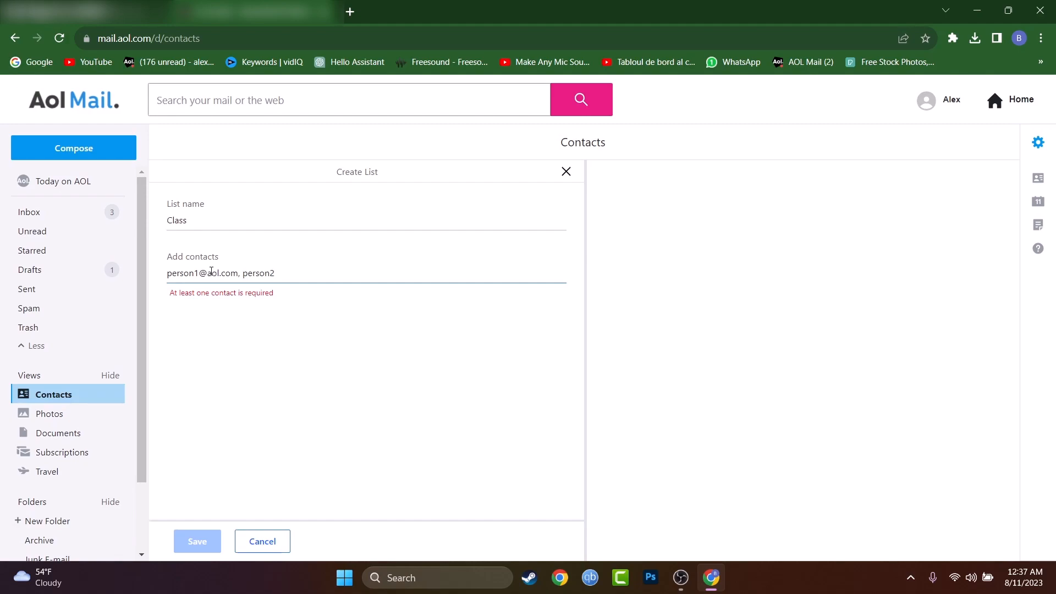
{"action": "type", "text": "@aol.com, person3@aol.com"}
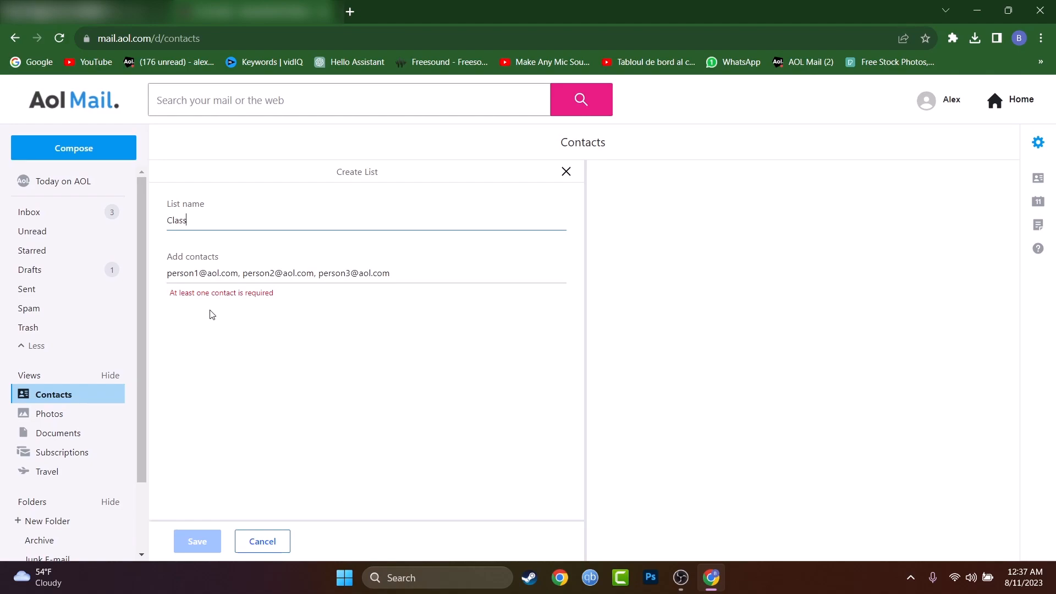
{"action": "mouse_move", "coordinate": [591, 191]}
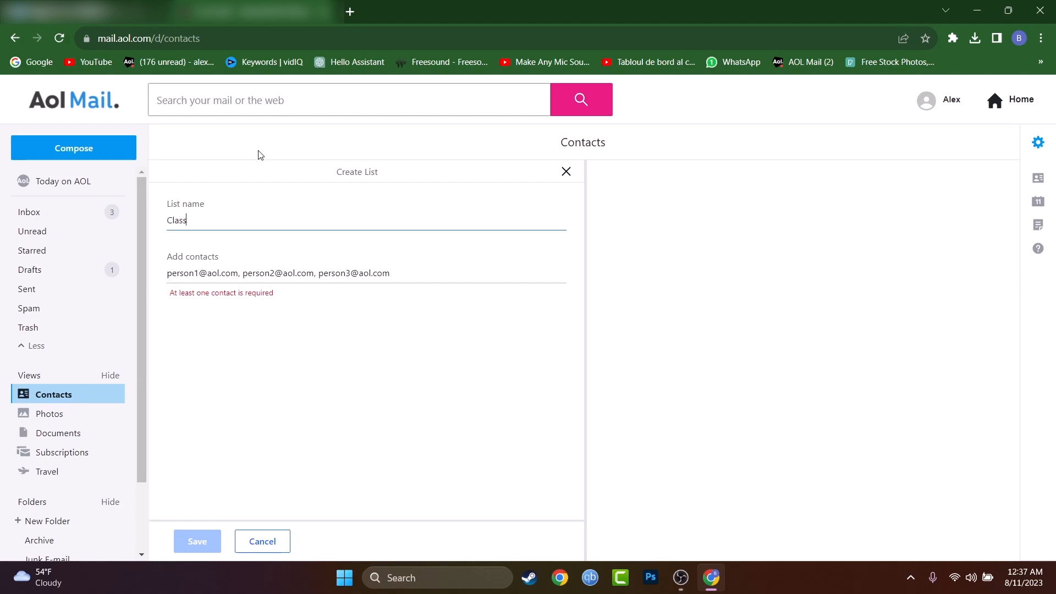
{"action": "mouse_move", "coordinate": [436, 213]}
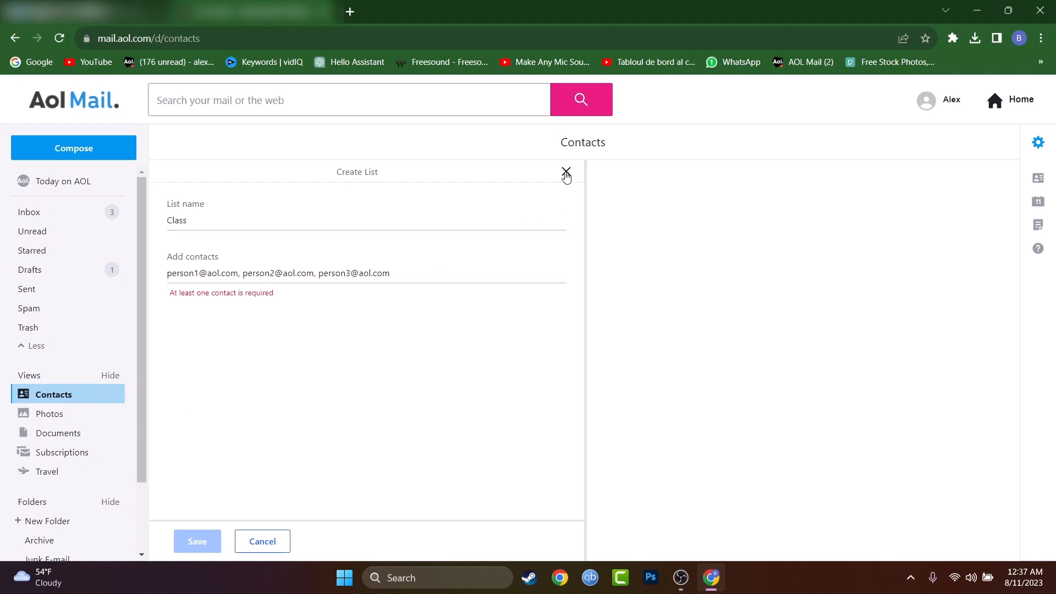
Discard the unsaved 'Class' list and start a blank new contact from the All tab.
{"action": "left_click", "coordinate": [566, 172]}
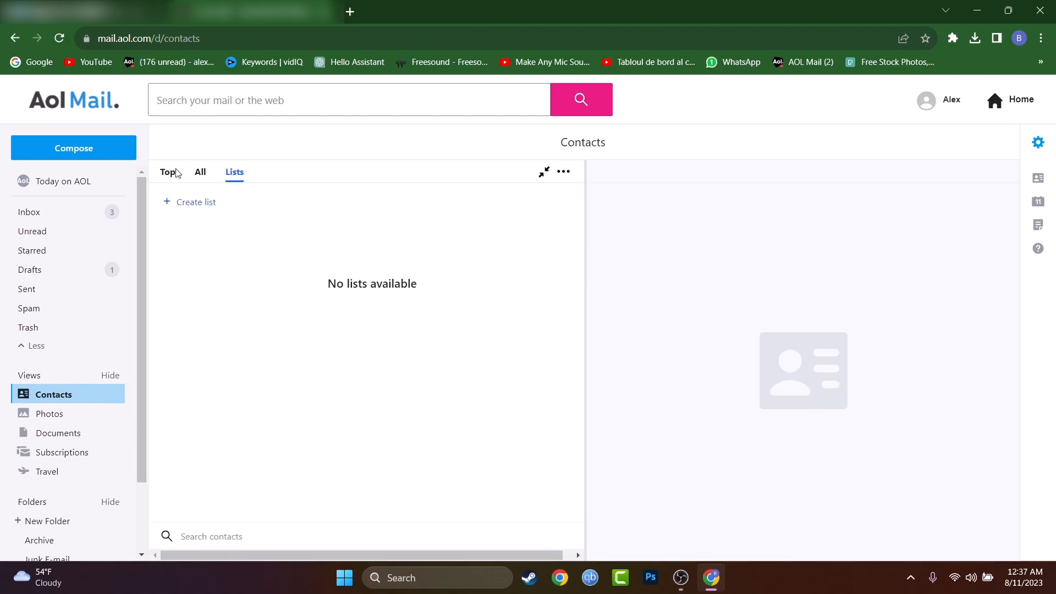
{"action": "left_click", "coordinate": [200, 172]}
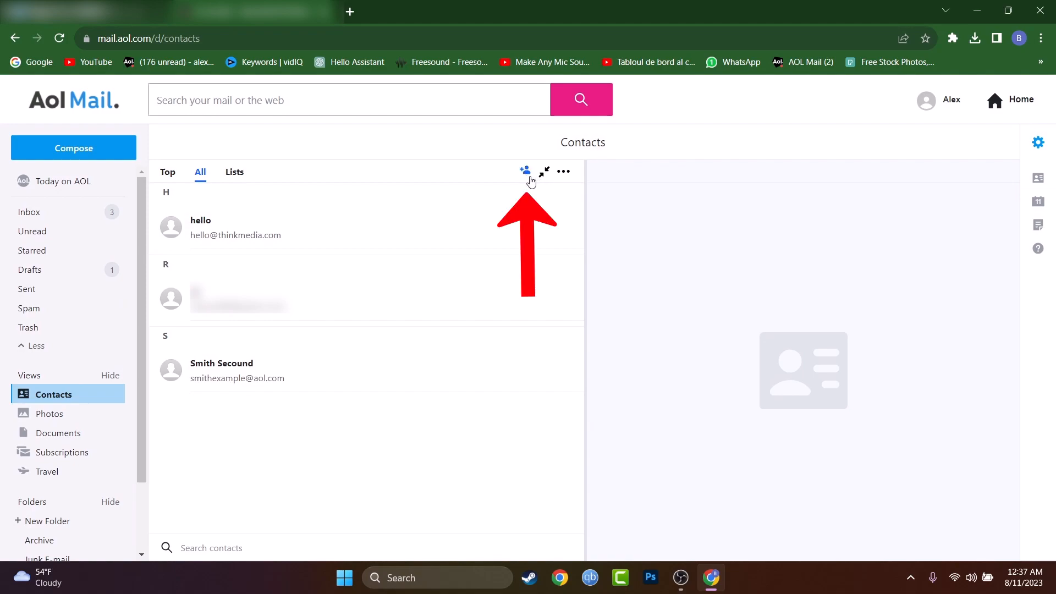
{"action": "left_click", "coordinate": [525, 171]}
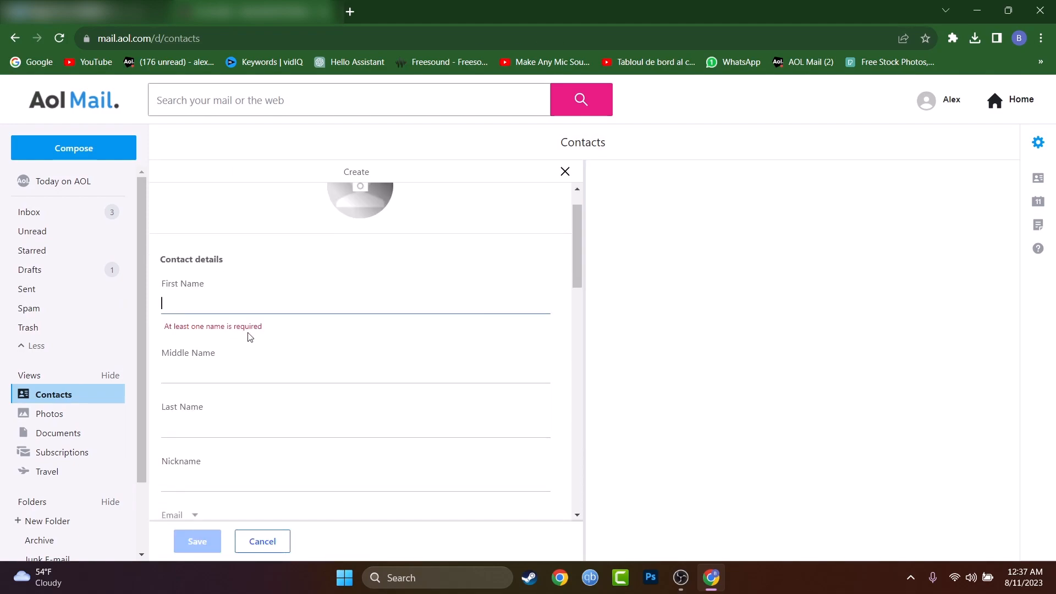
{"action": "type", "text": "SMith"}
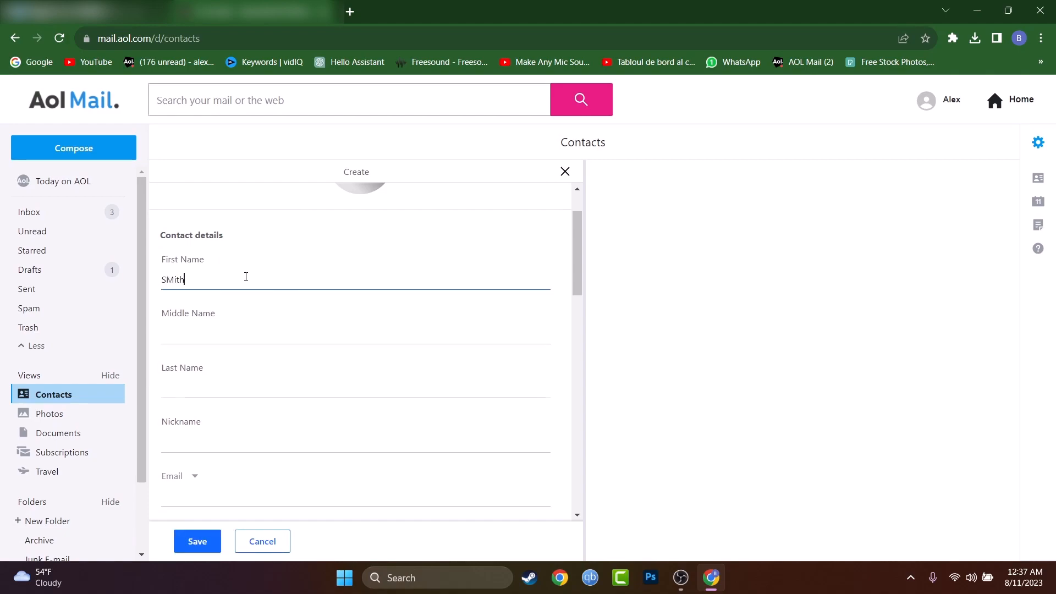
{"action": "type", "text": "John"}
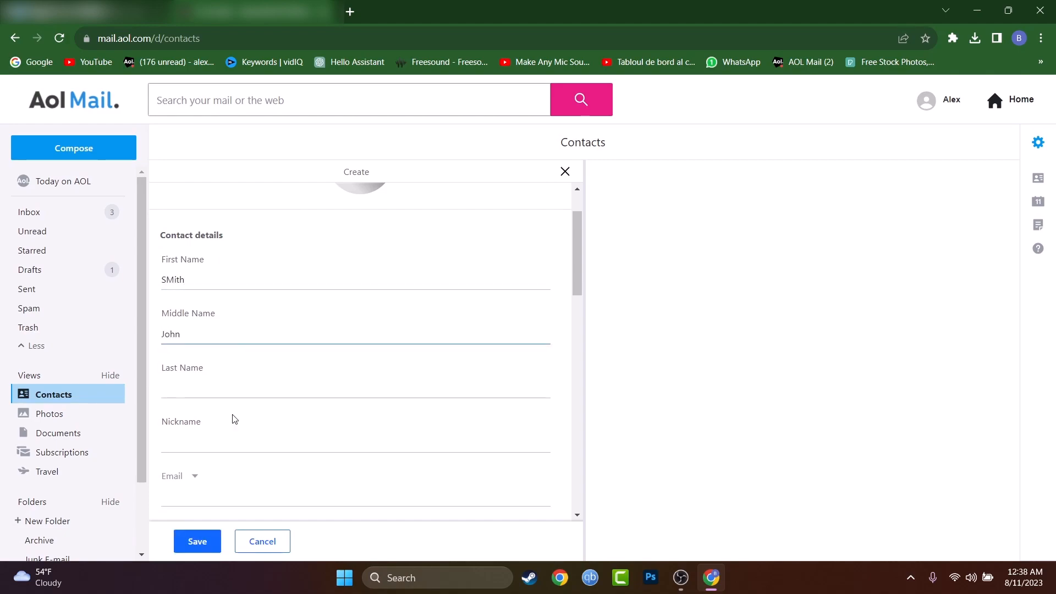
{"action": "scroll", "scroll_direction": "down", "scroll_amount": 3}
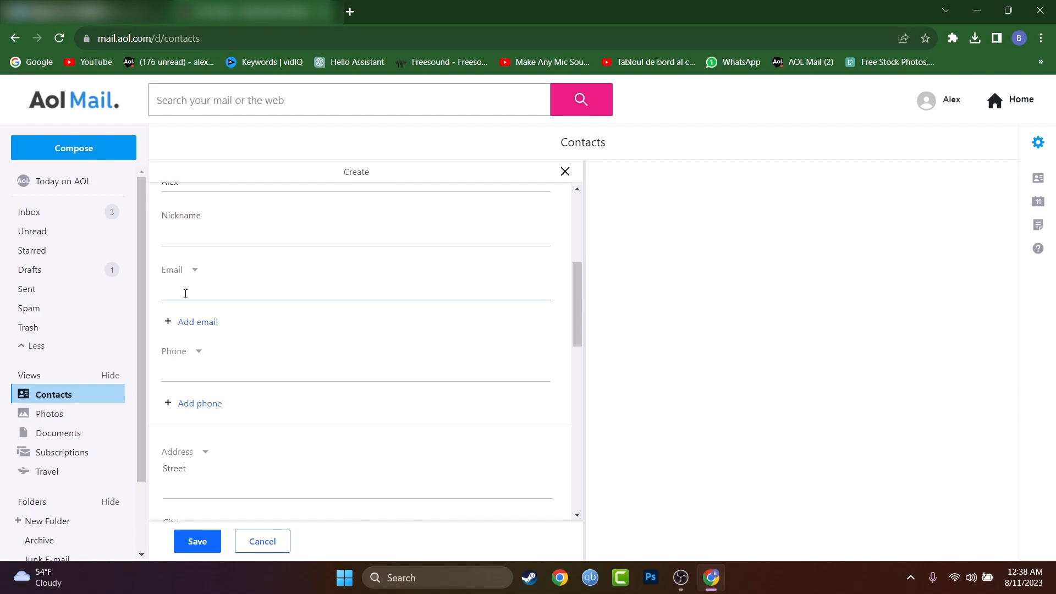
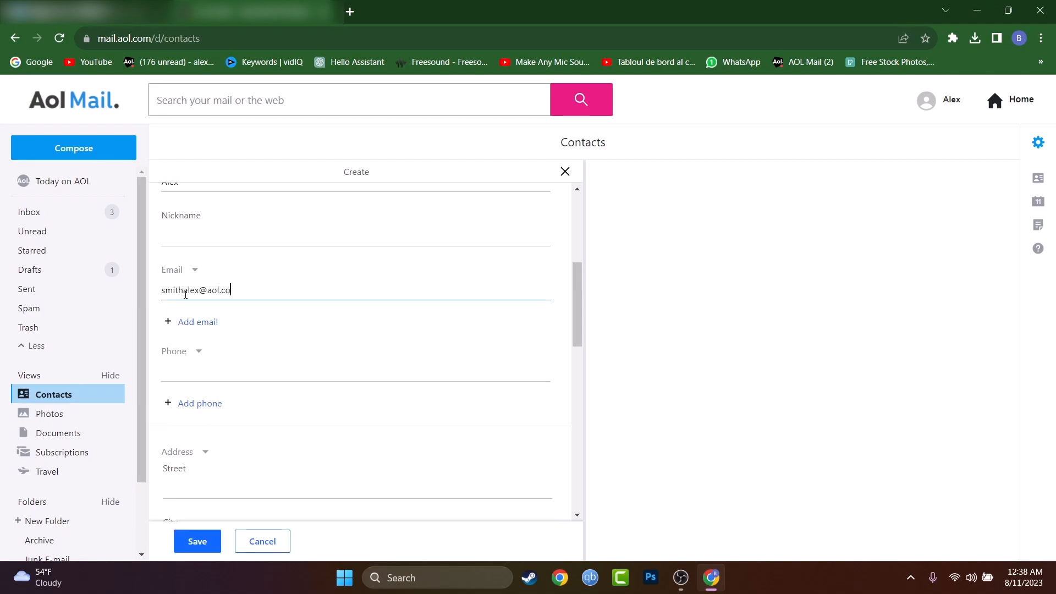
{"action": "scroll", "scroll_direction": "down", "scroll_amount": 3}
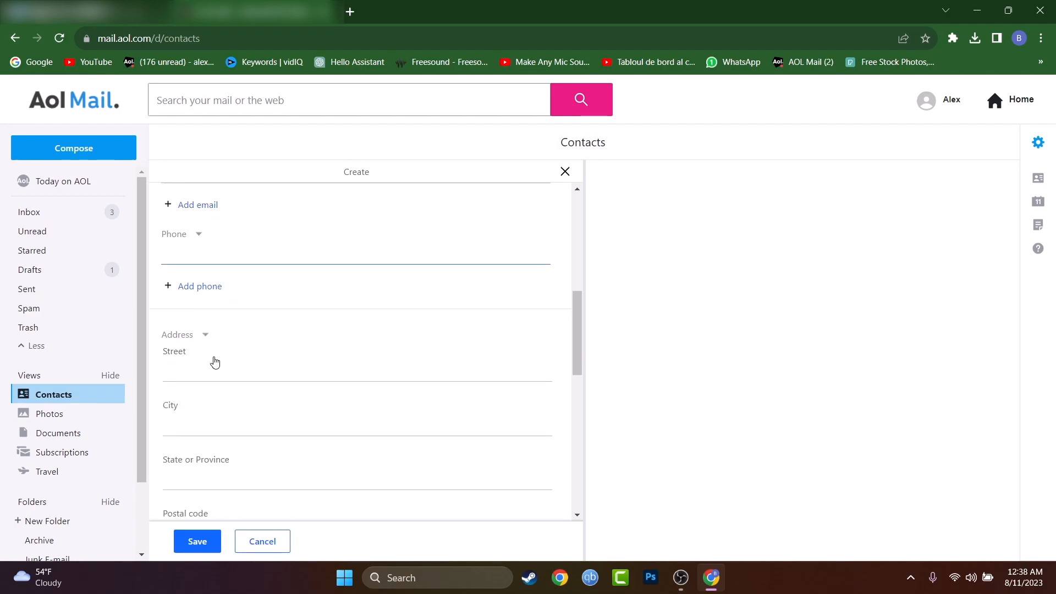
{"action": "scroll", "scroll_direction": "down", "scroll_amount": 3}
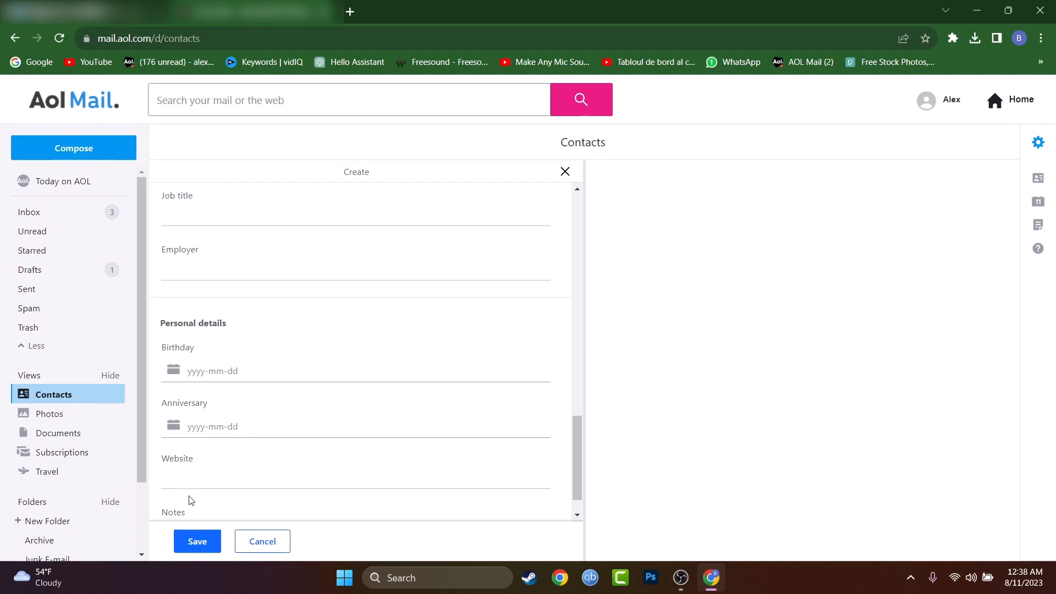
{"action": "left_click", "coordinate": [197, 541]}
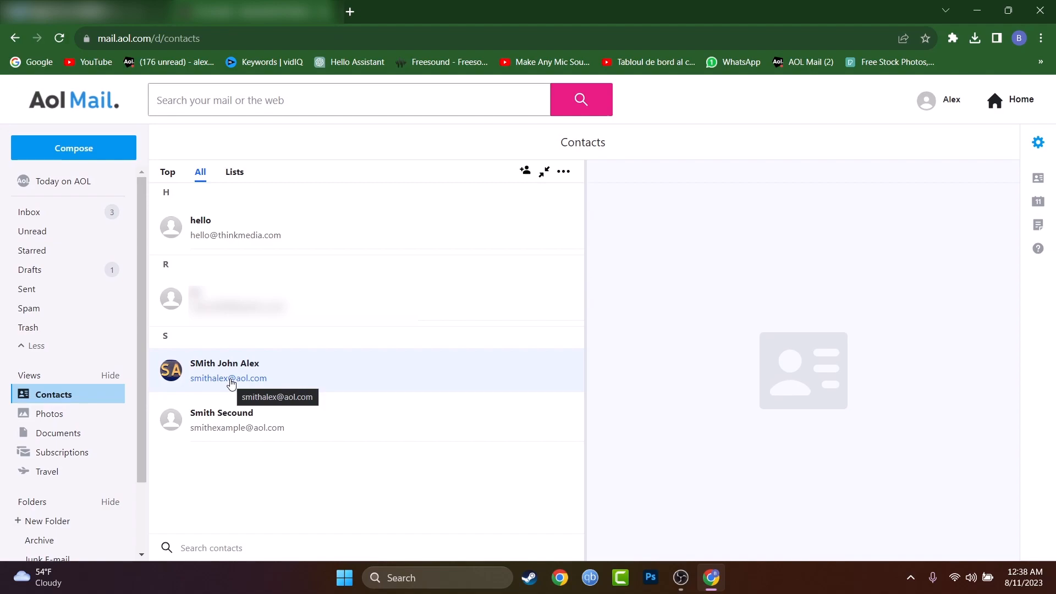
{"action": "mouse_move", "coordinate": [297, 225]}
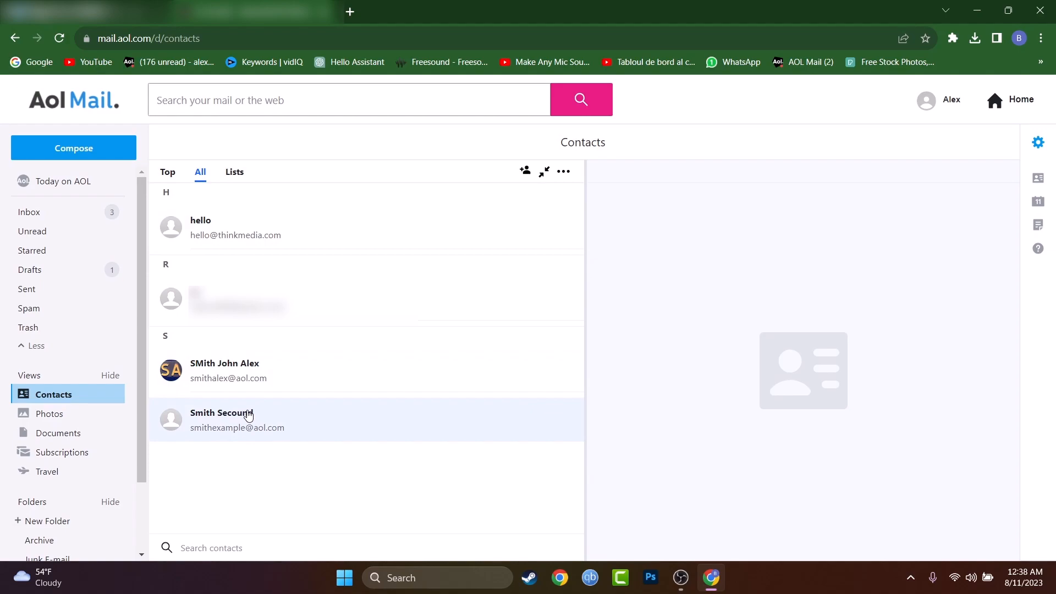
{"action": "mouse_move", "coordinate": [252, 176]}
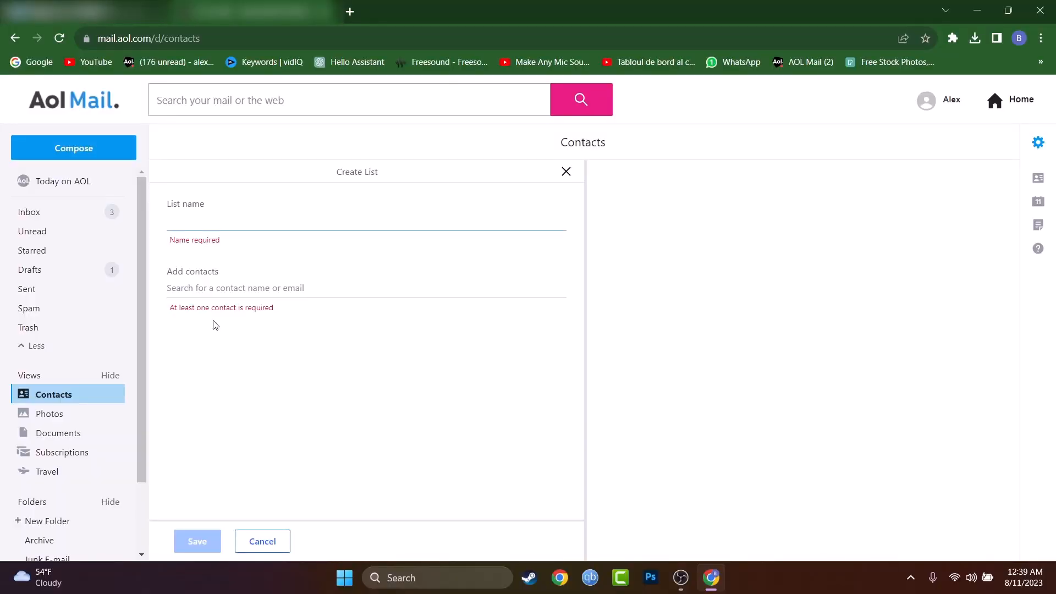
{"action": "left_click", "coordinate": [336, 219]}
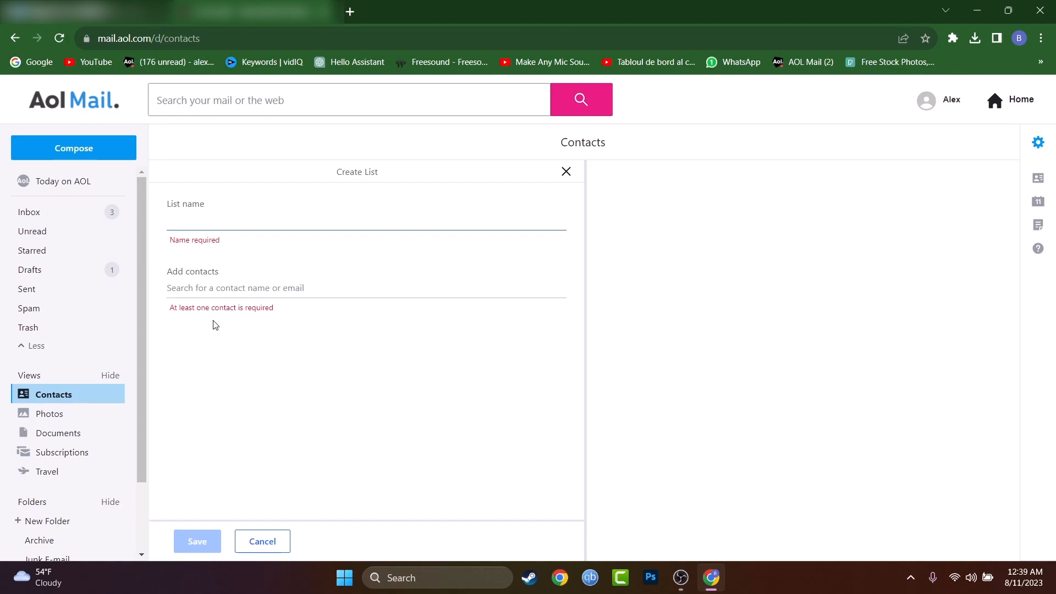
{"action": "left_click", "coordinate": [365, 219]}
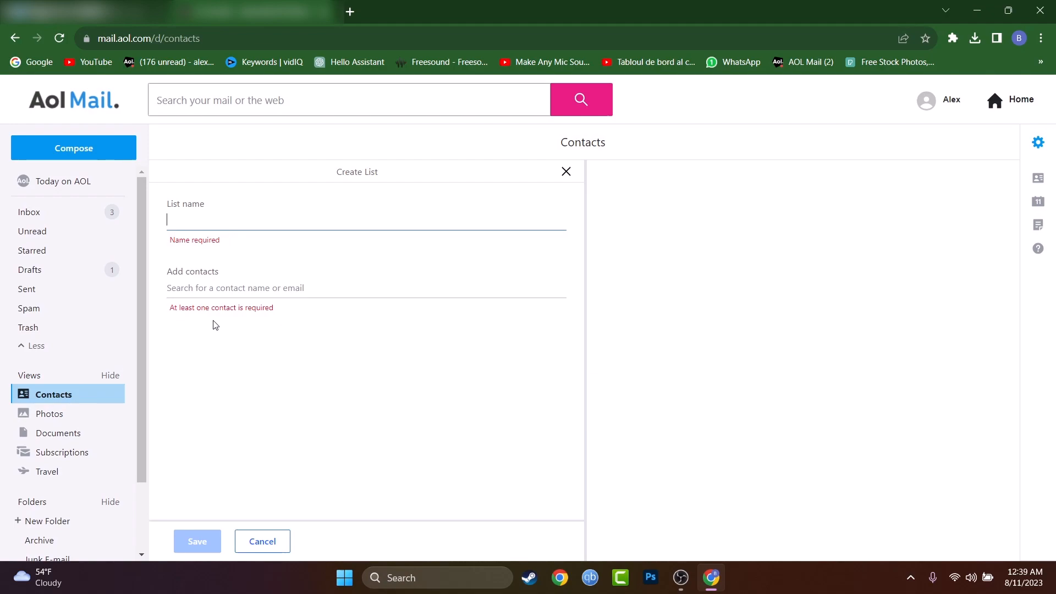